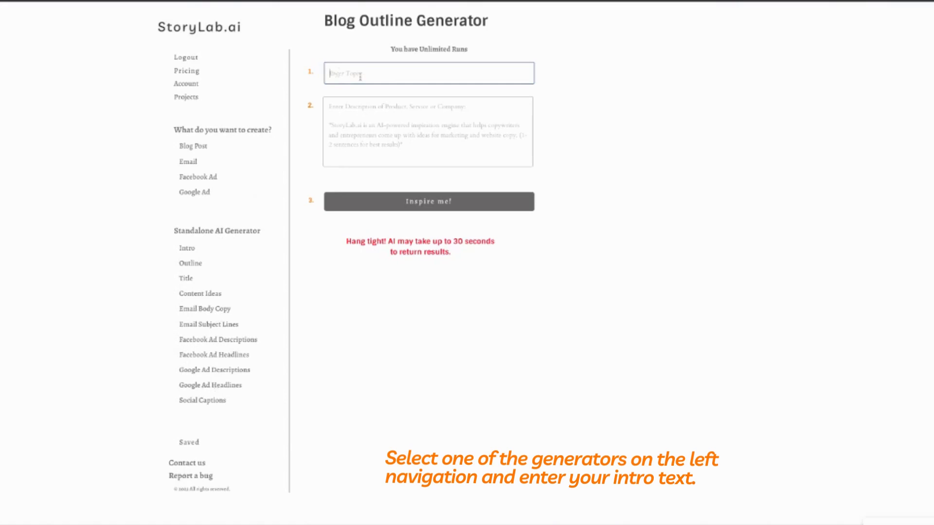
- Enter topic 'banana bread' and description 'how to make the best cinnamon banana nut bread', then generate outlines
{"action": "type", "text": "banana br"}
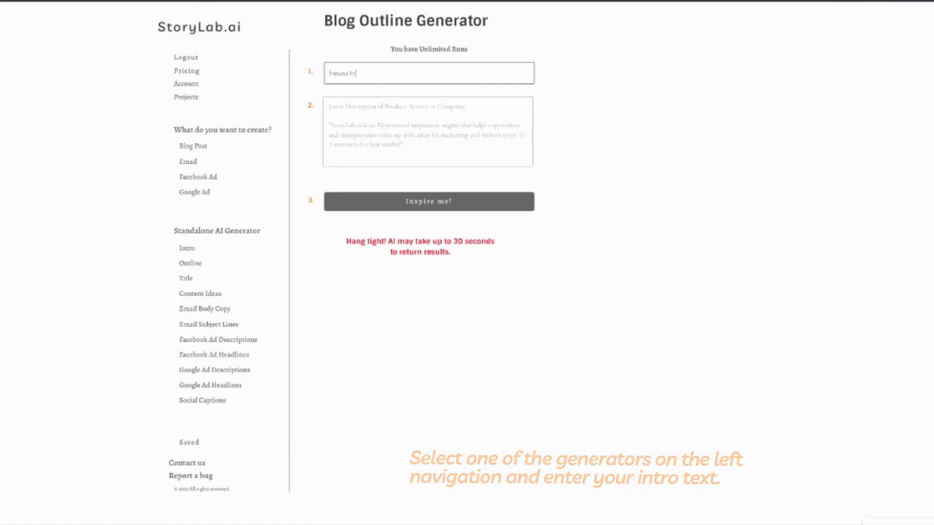
{"action": "type", "text": "how to make the best cinnamon banana nut"}
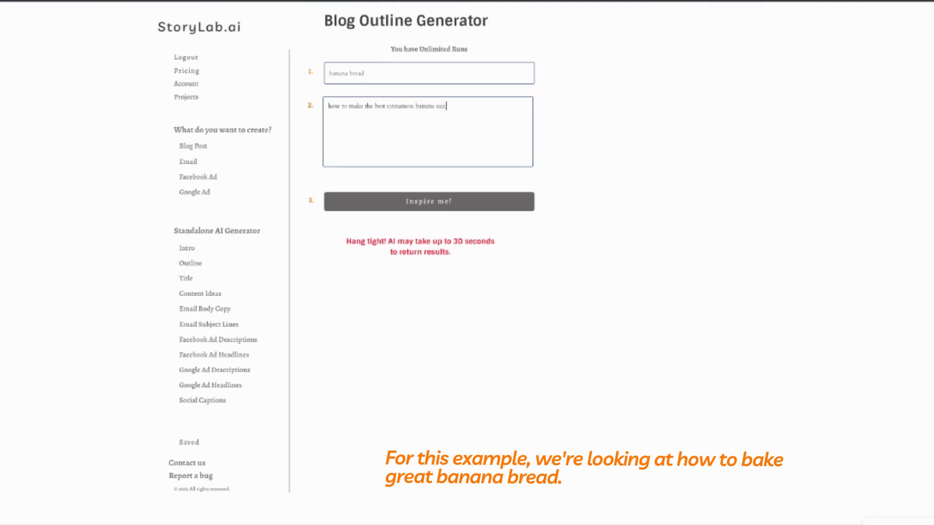
{"action": "type", "text": "bread"}
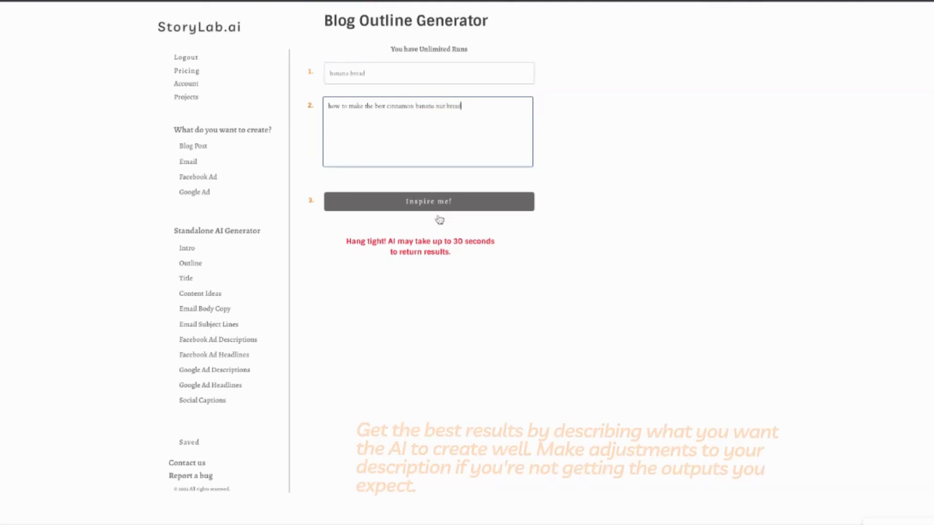
{"action": "left_click", "coordinate": [428, 201]}
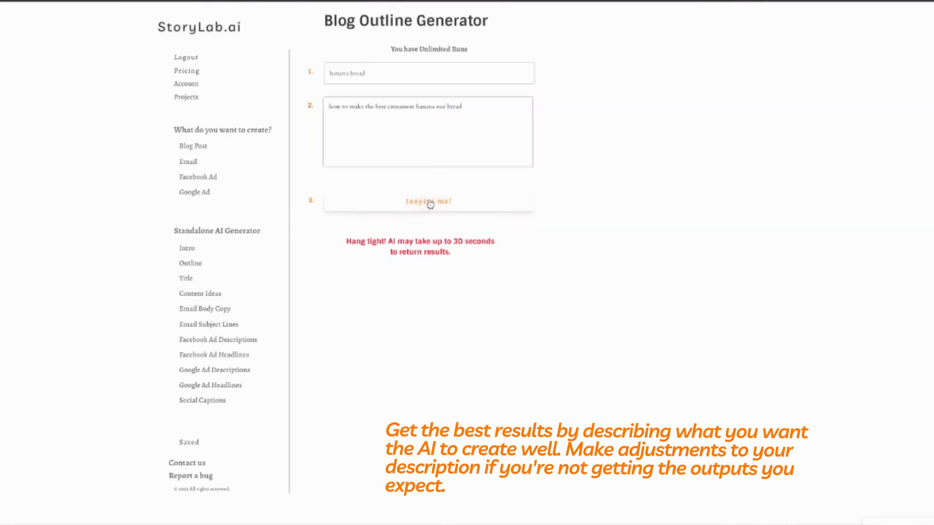
{"action": "left_click", "coordinate": [428, 201]}
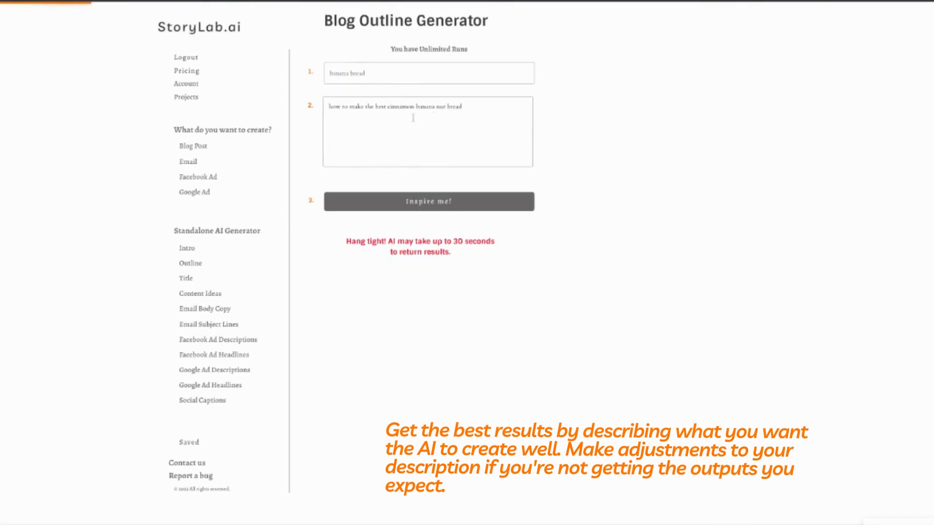
- With three banana bread outlines listed, request a fresh round of variations via Inspire me!
{"action": "left_click", "coordinate": [428, 201]}
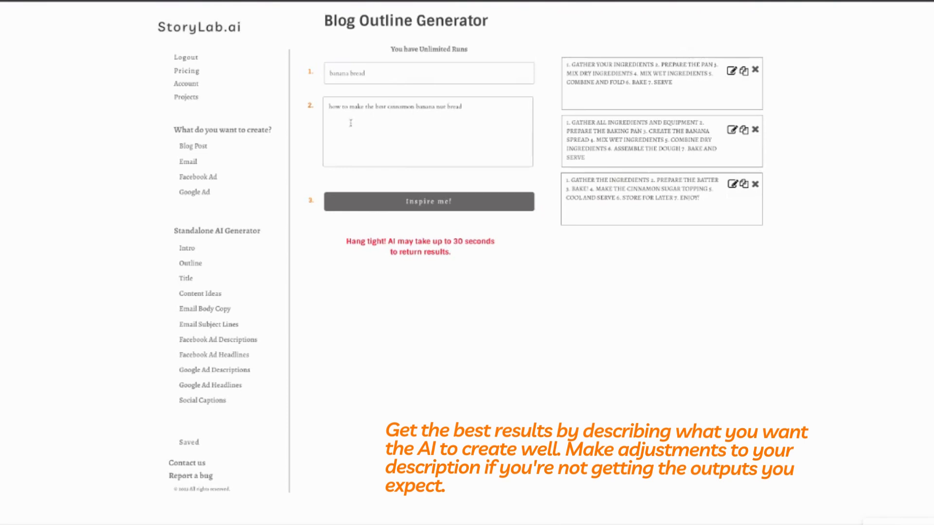
{"action": "mouse_move", "coordinate": [409, 139]}
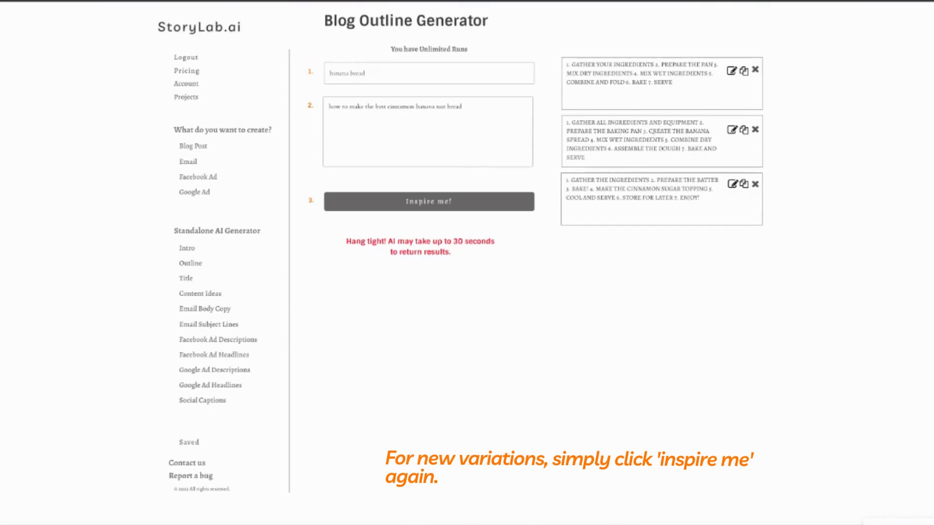
{"action": "mouse_move", "coordinate": [660, 176]}
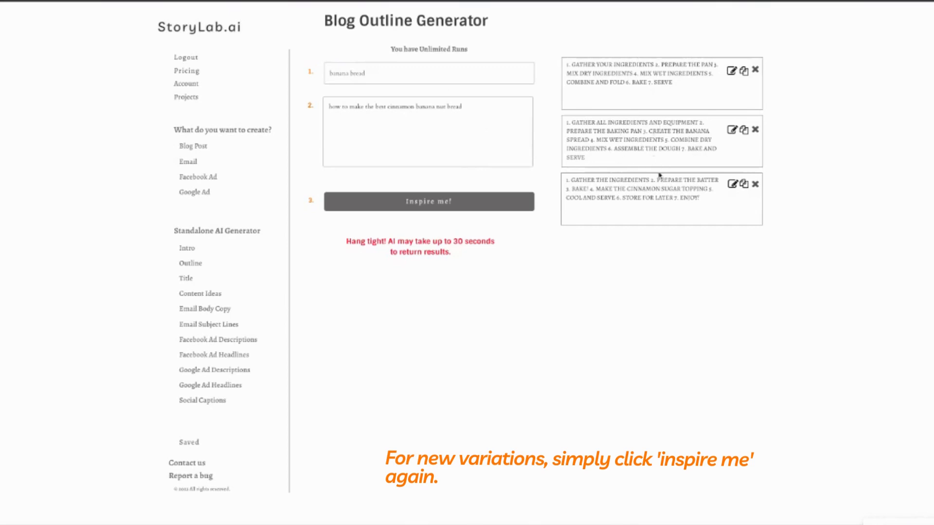
{"action": "left_click", "coordinate": [428, 201]}
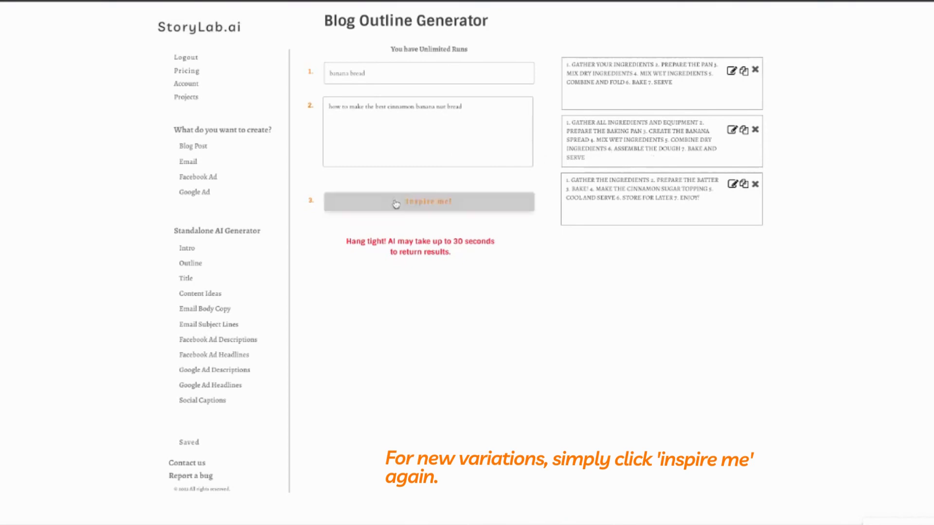
{"action": "left_click", "coordinate": [428, 201]}
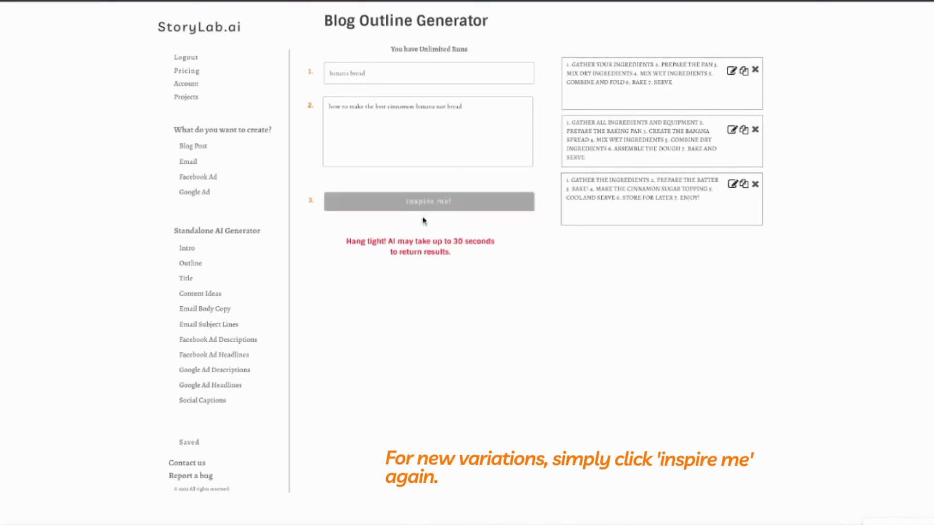
- Copy the second outline's seven steps and paste them over the description text
{"action": "left_click", "coordinate": [428, 201]}
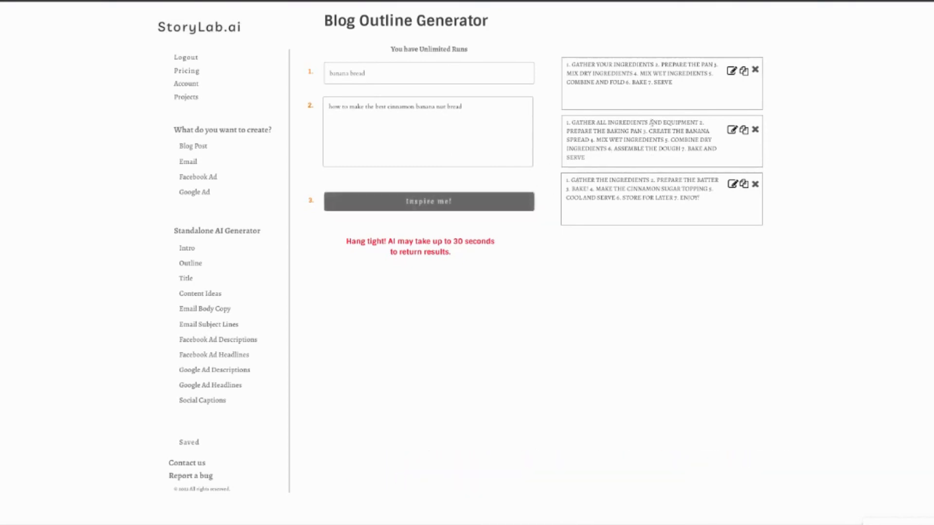
{"action": "left_click", "coordinate": [744, 129]}
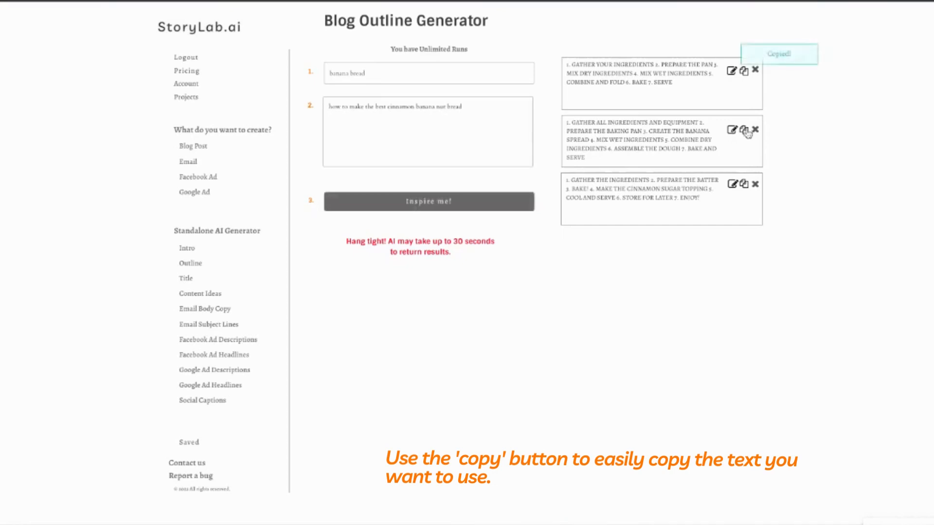
{"action": "triple_click", "coordinate": [395, 106]}
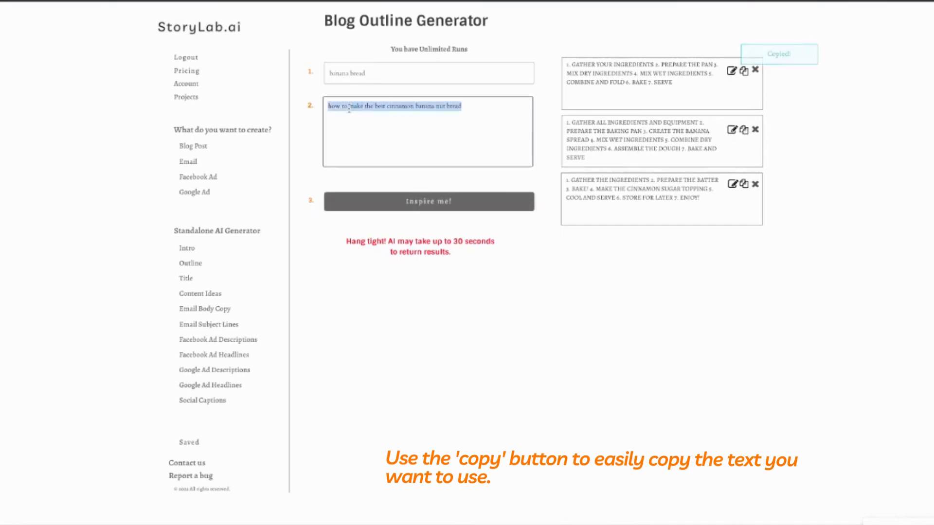
{"action": "left_click", "coordinate": [732, 129]}
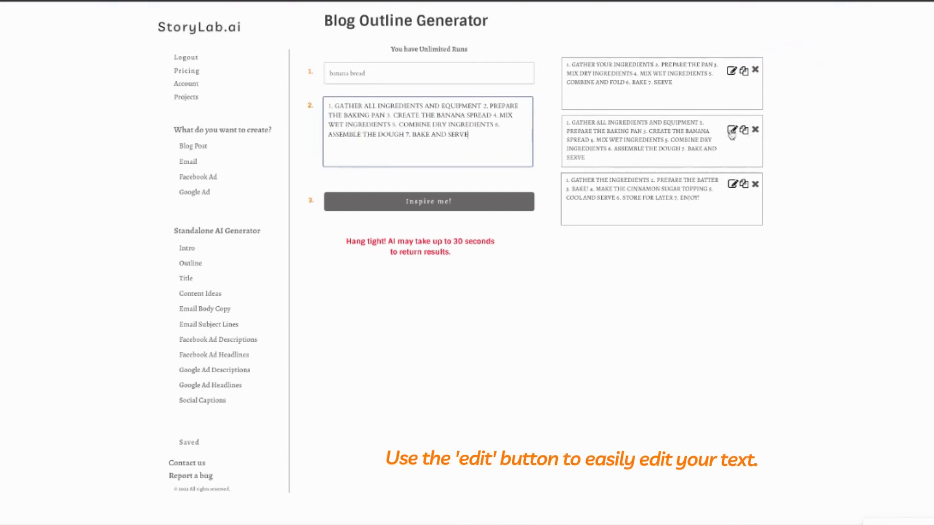
- Edit the second outline's first step to 'gather all fresh ingredients and equipment' and save
{"action": "left_click", "coordinate": [733, 129]}
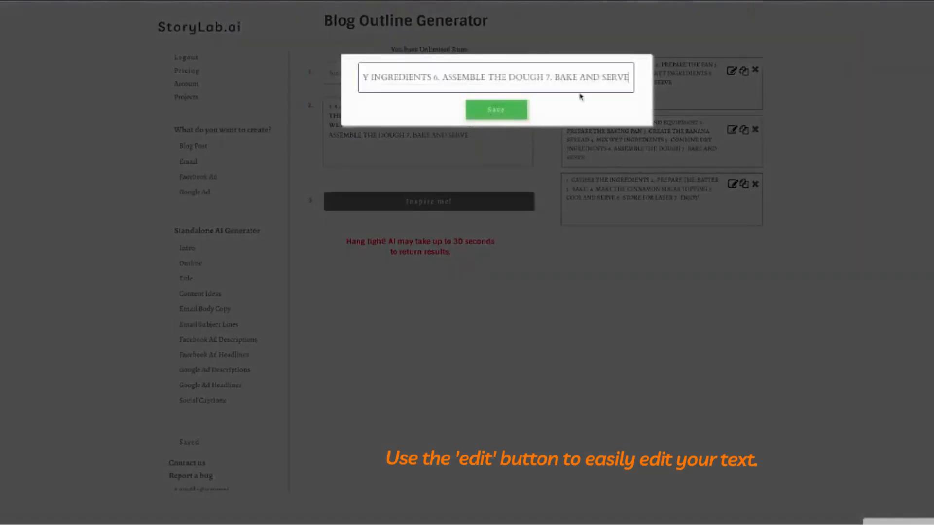
{"action": "left_click_drag", "start_coordinate": [545, 77], "coordinate": [628, 78]}
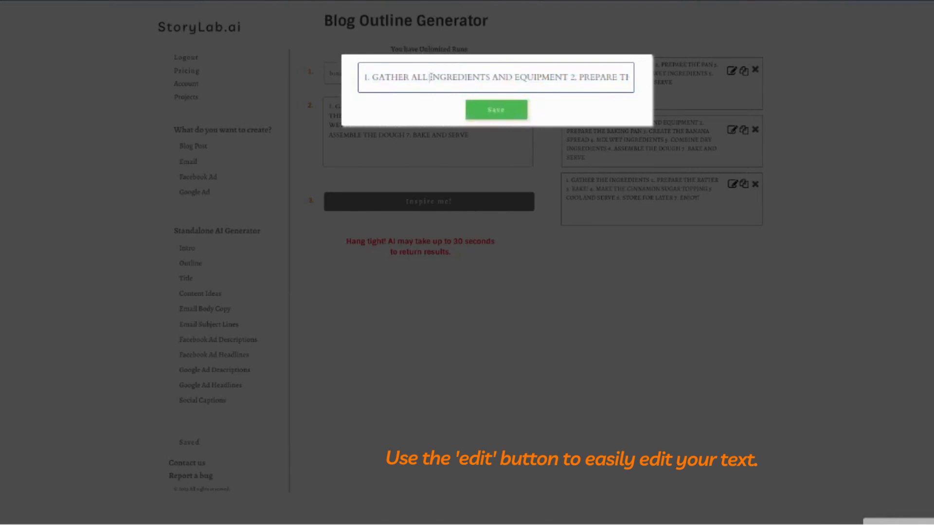
{"action": "type", "text": "FRESH"}
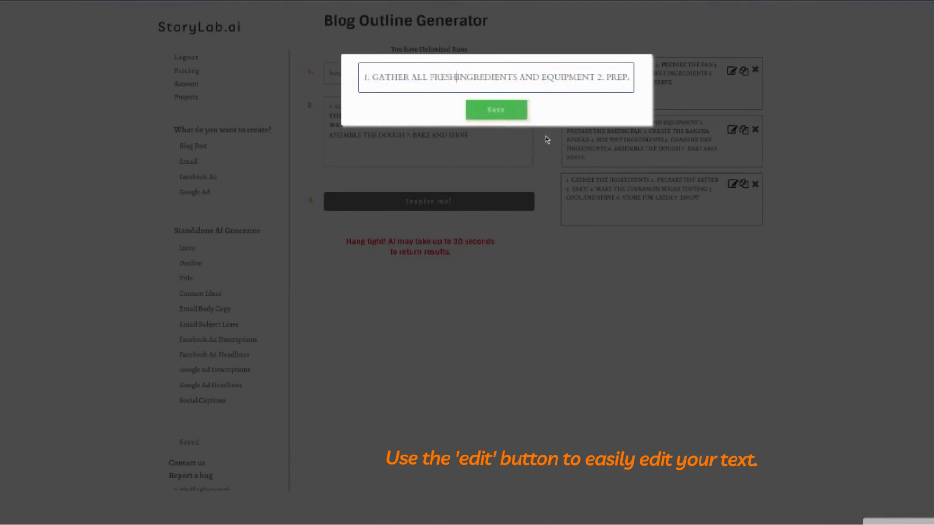
{"action": "left_click", "coordinate": [495, 110]}
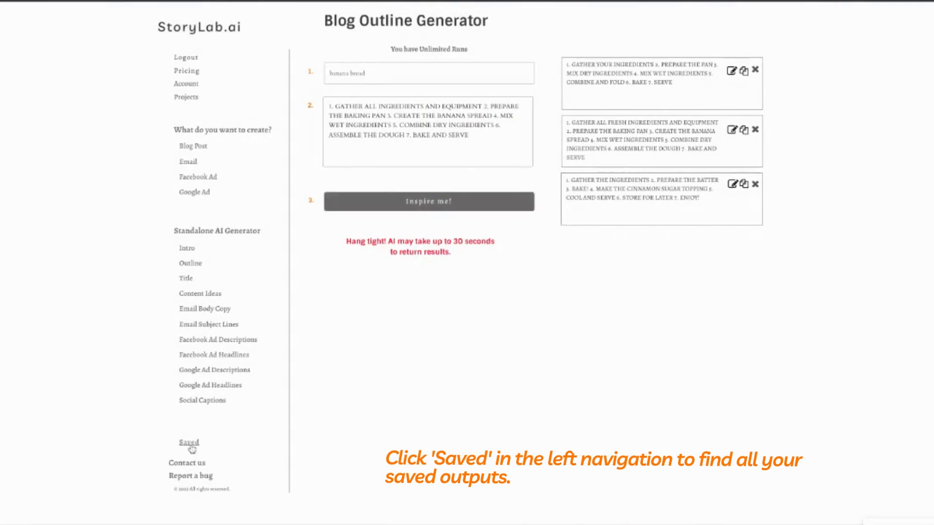
{"action": "left_click", "coordinate": [188, 442]}
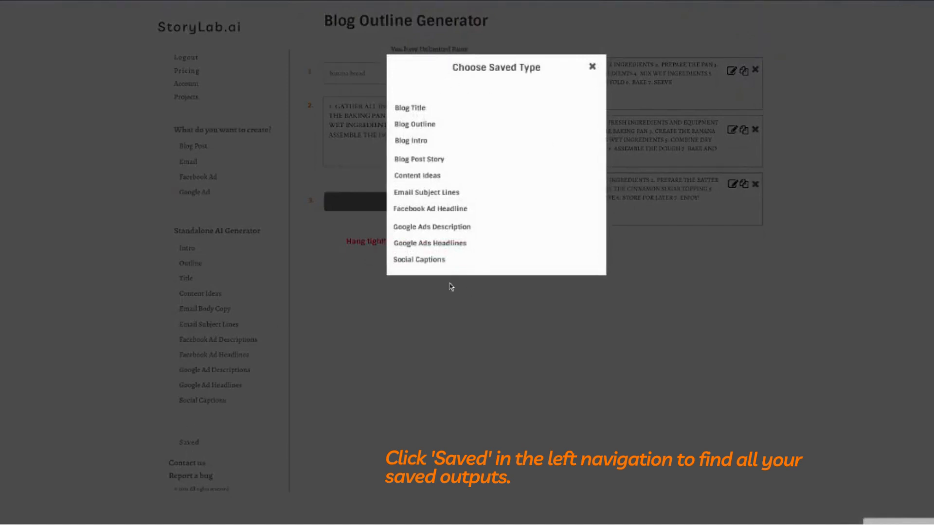
{"action": "mouse_move", "coordinate": [434, 317]}
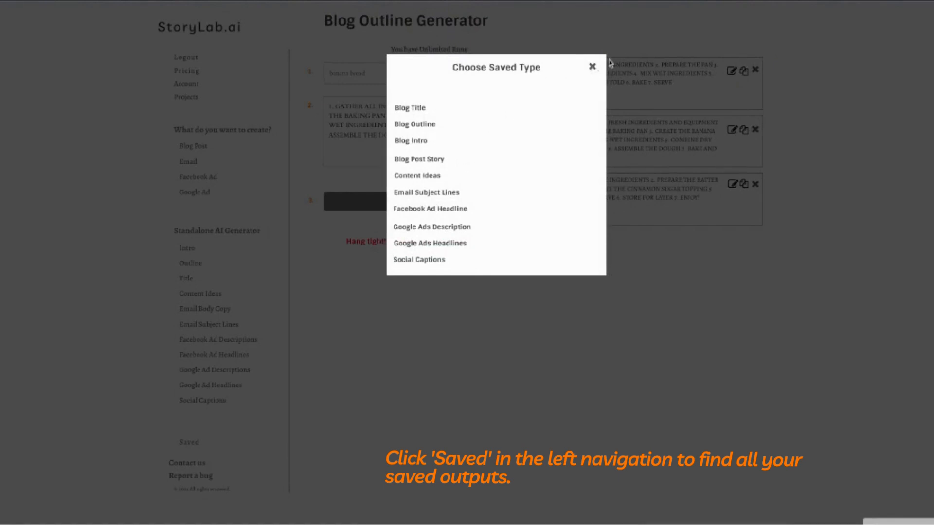
{"action": "left_click", "coordinate": [591, 65]}
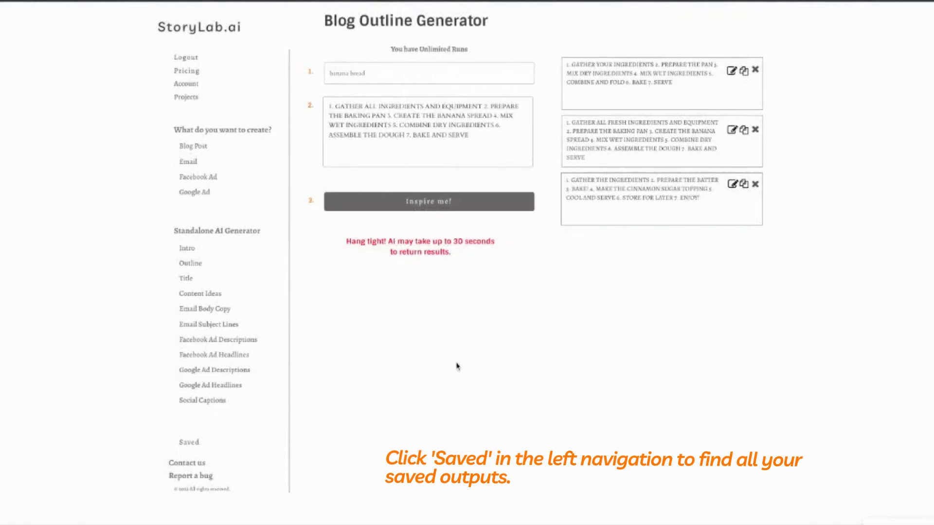